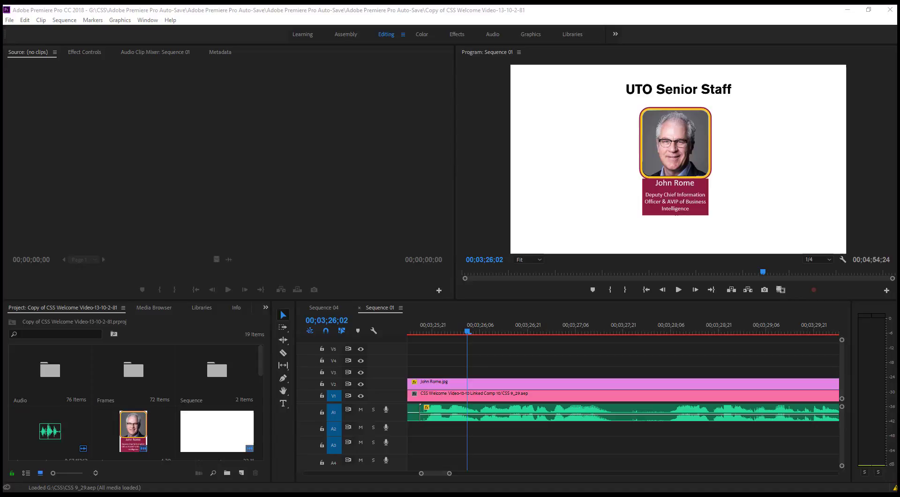
pyautogui.moveTo(309, 154)
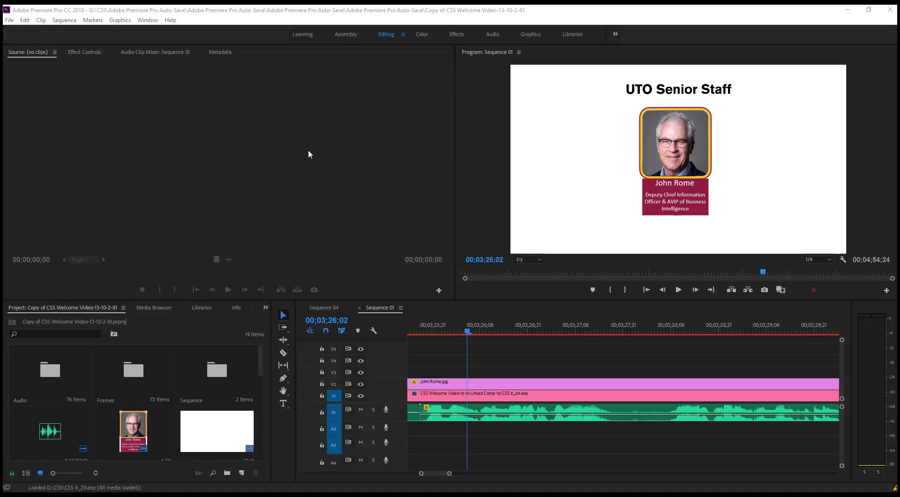
pyautogui.moveTo(100, 69)
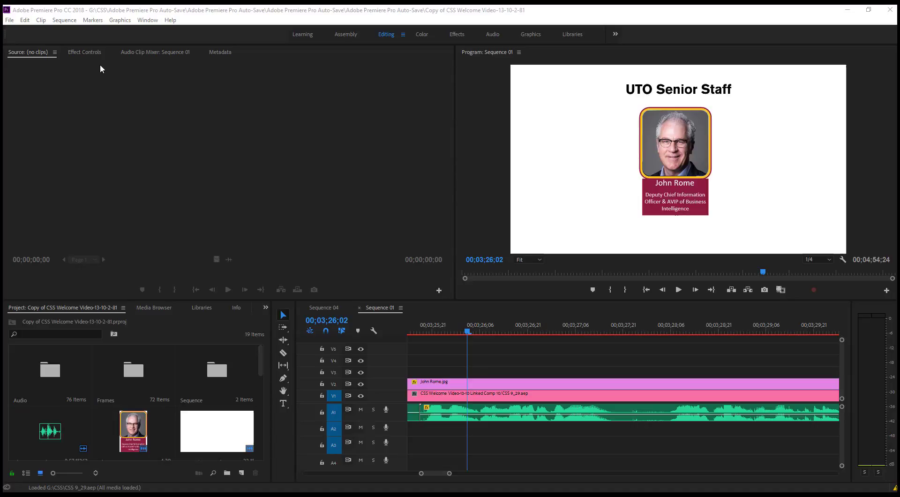
pyautogui.moveTo(108, 111)
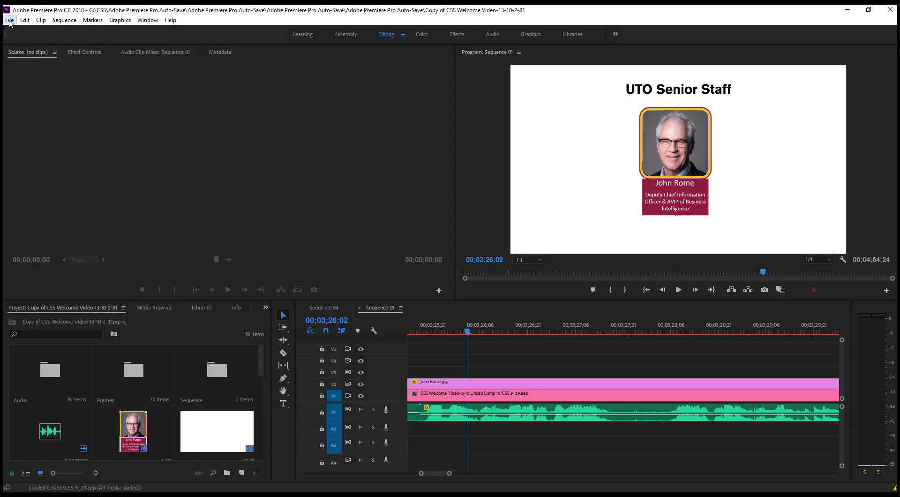
# Start the File menu route to export Sequence 01 as a media file
pyautogui.click(9, 19)
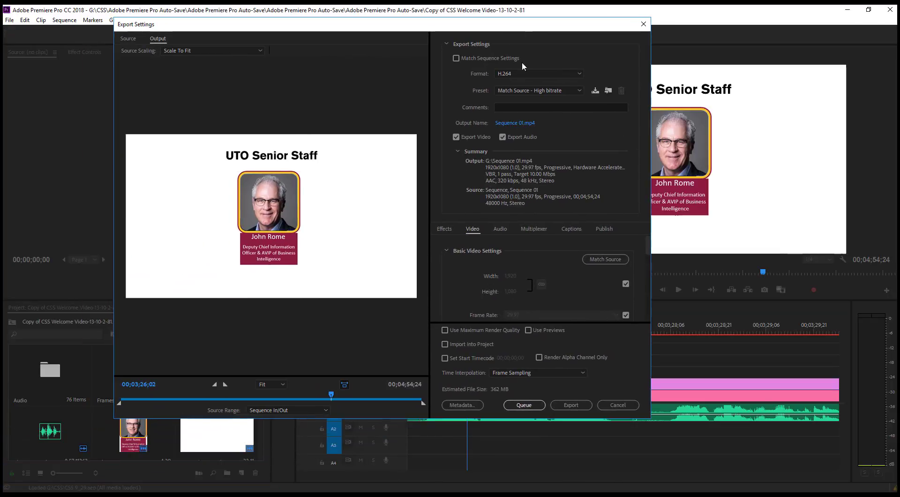
pyautogui.moveTo(479, 72)
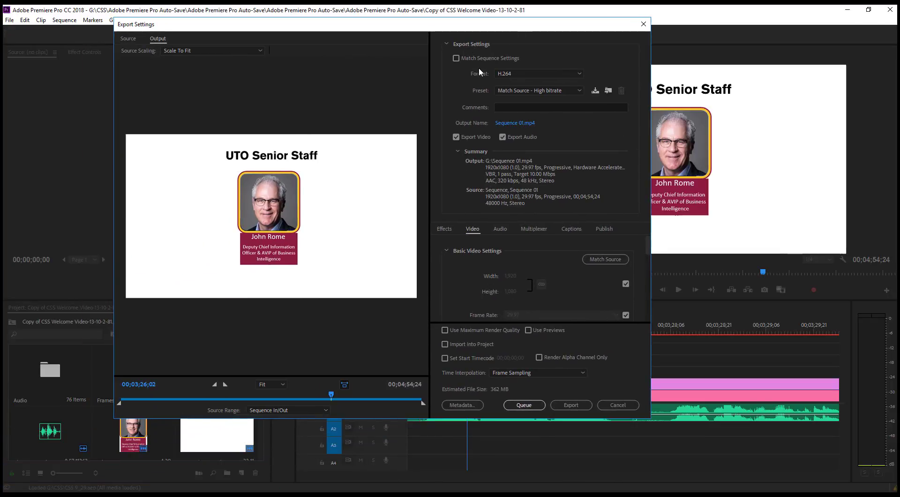
pyautogui.moveTo(457, 58)
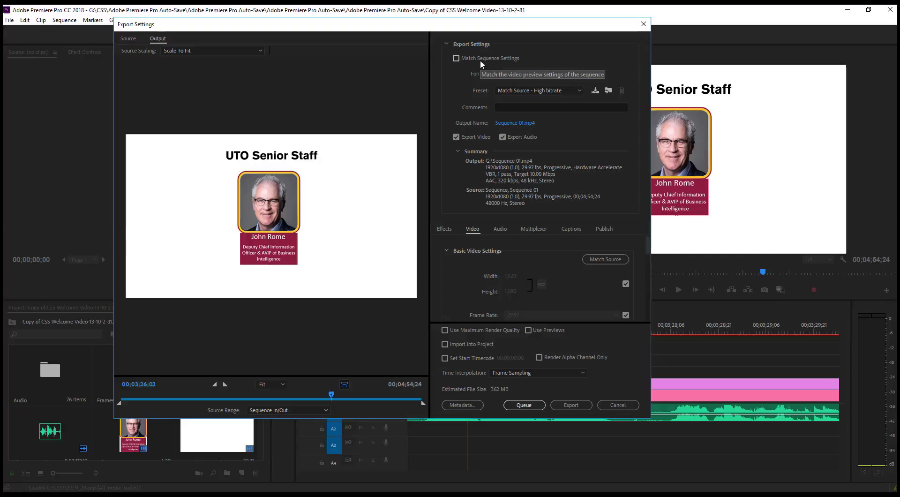
pyautogui.moveTo(522, 117)
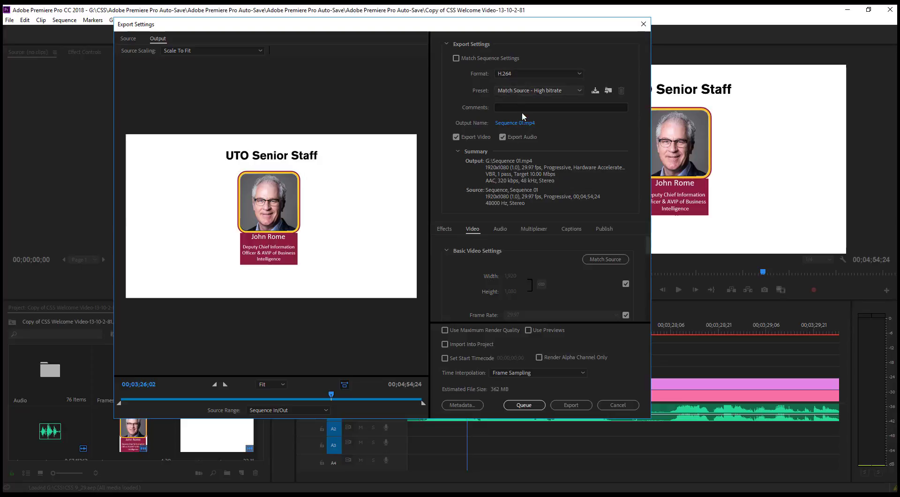
pyautogui.moveTo(526, 78)
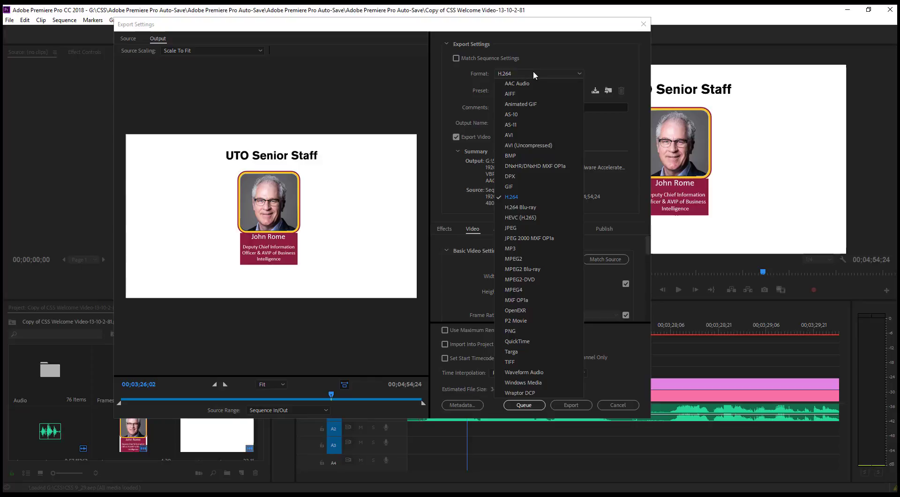
pyautogui.moveTo(539, 204)
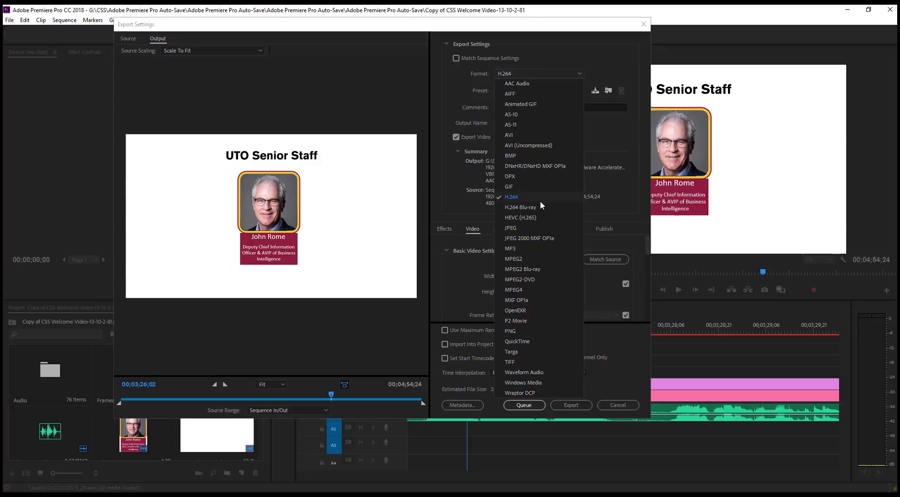
# Keep H.264 as the export format for Sequence 01.mp4
pyautogui.click(510, 197)
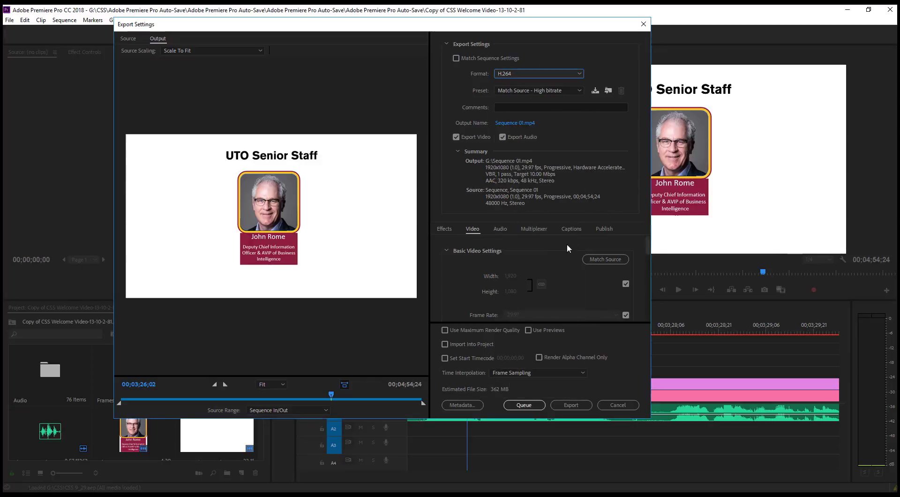
pyautogui.moveTo(497, 396)
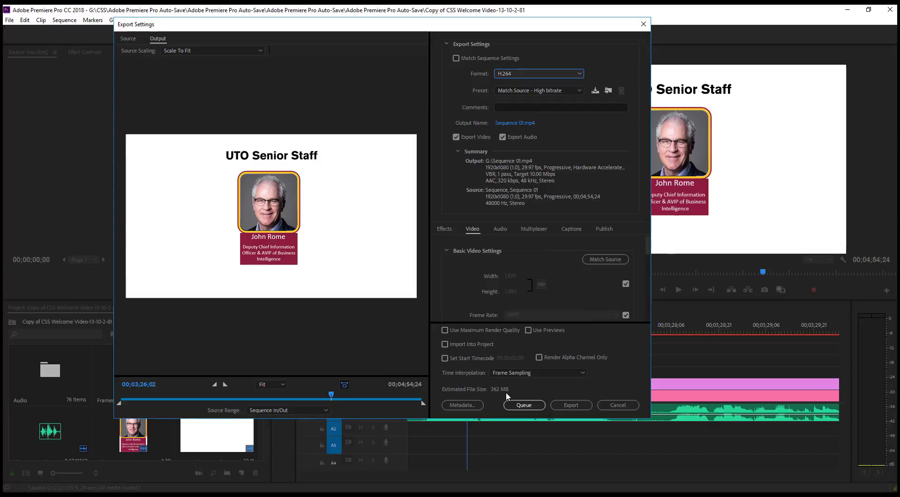
pyautogui.moveTo(496, 174)
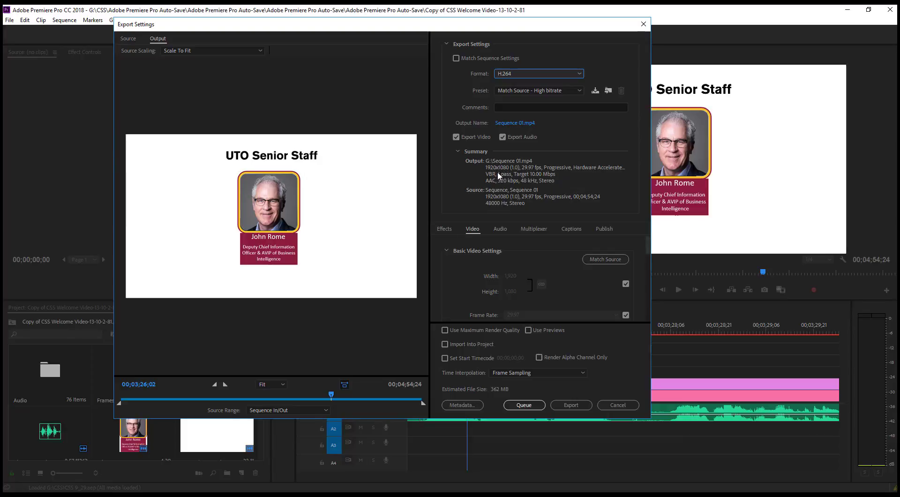
pyautogui.moveTo(519, 176)
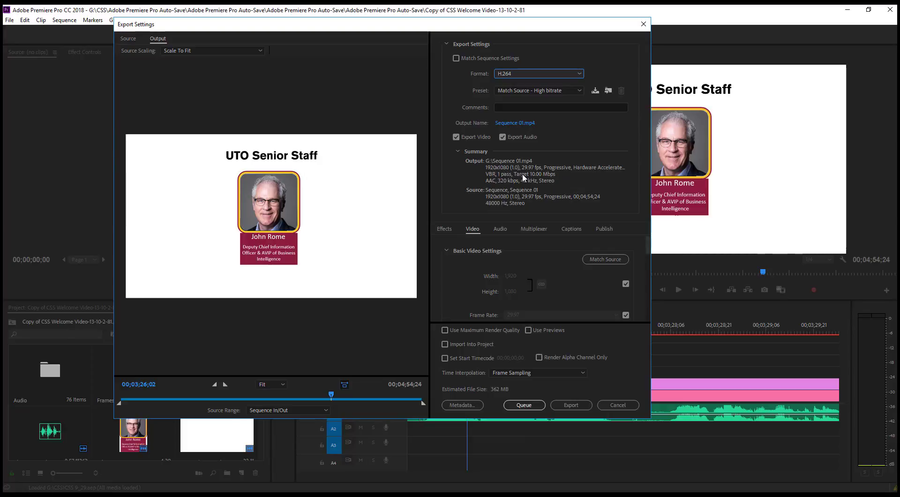
pyautogui.moveTo(516, 176)
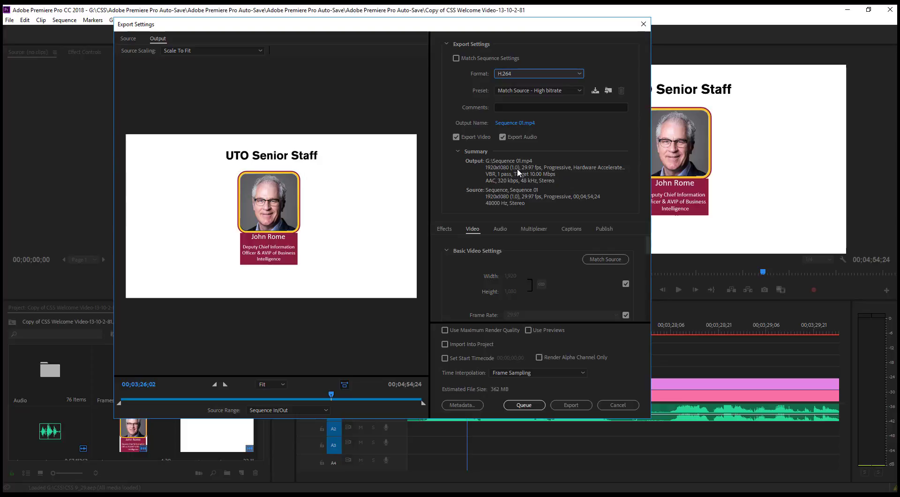
pyautogui.moveTo(514, 178)
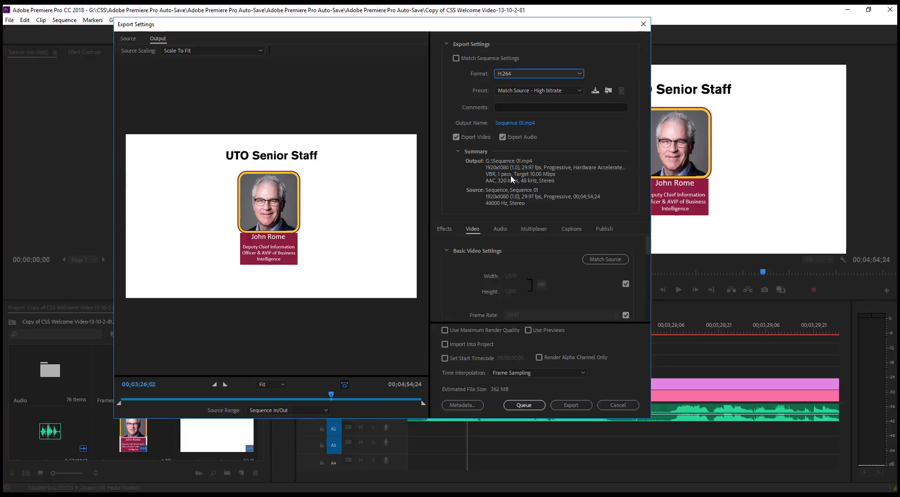
pyautogui.moveTo(536, 178)
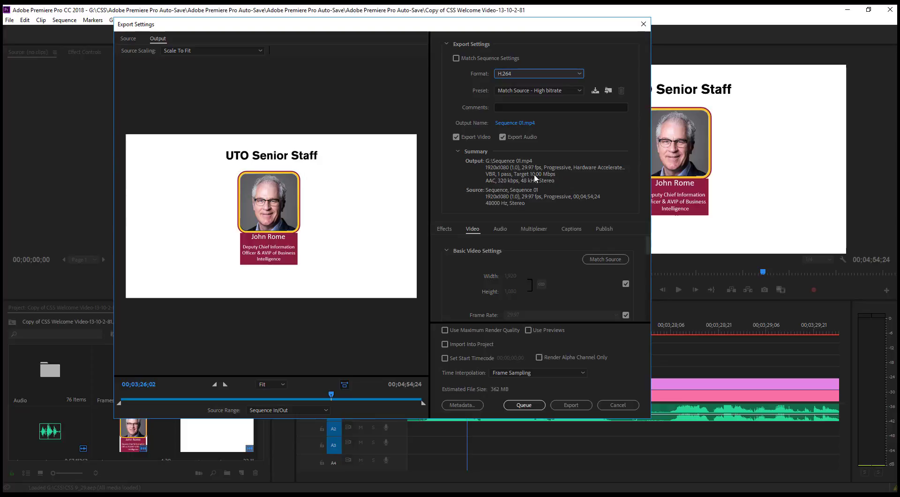
pyautogui.moveTo(546, 105)
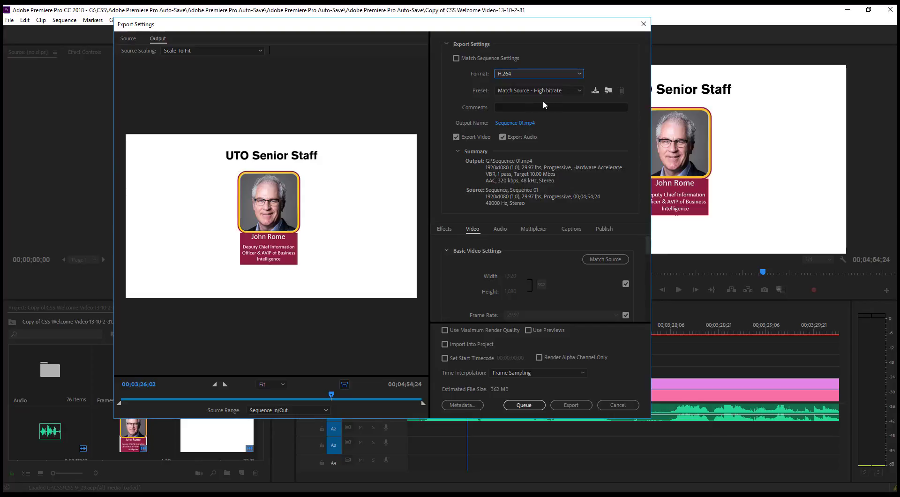
pyautogui.moveTo(583, 232)
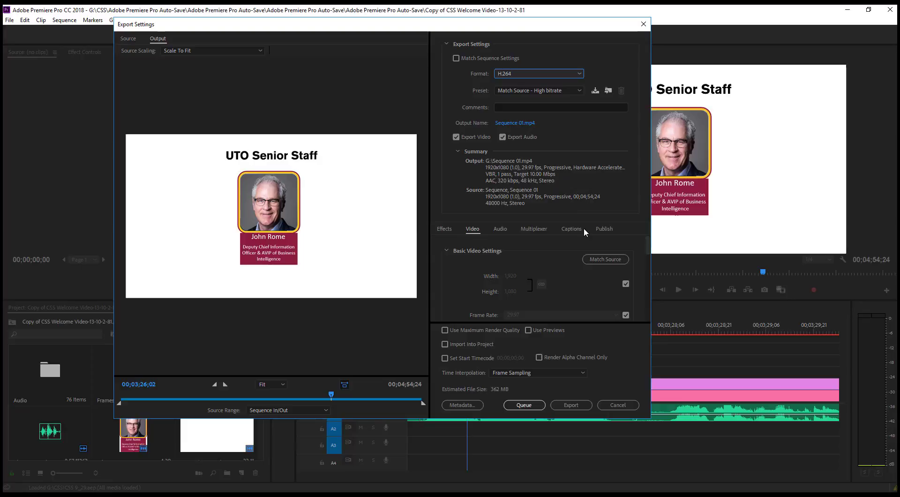
pyautogui.moveTo(517, 136)
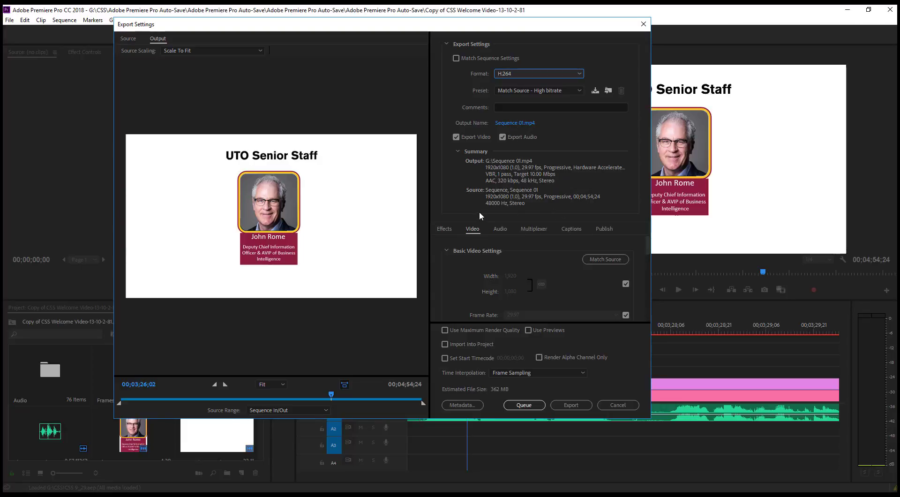
pyautogui.moveTo(497, 175)
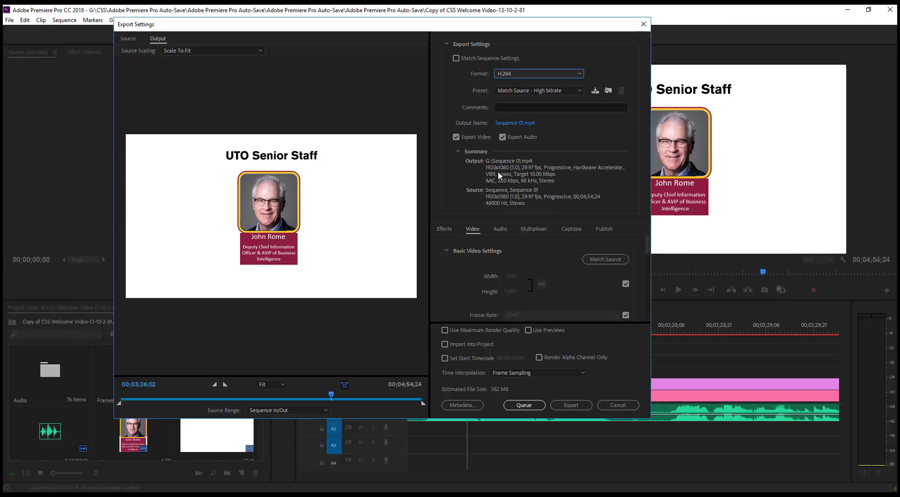
pyautogui.moveTo(522, 381)
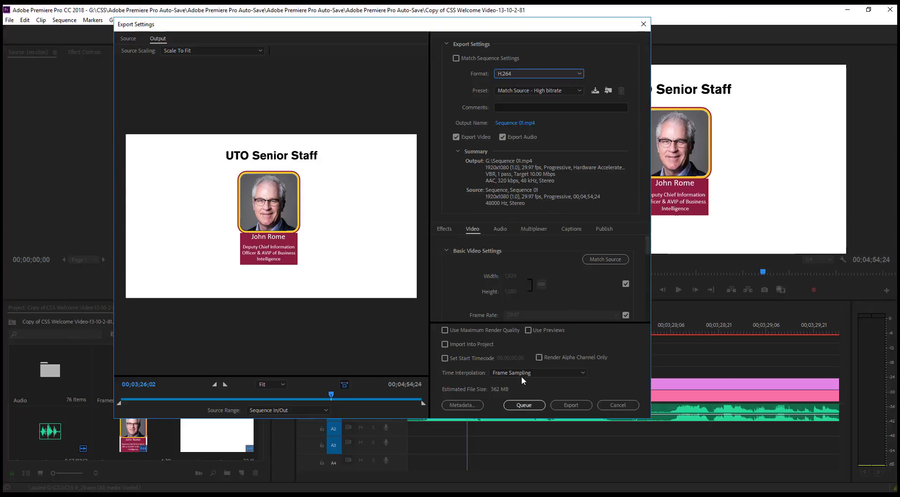
pyautogui.moveTo(522, 404)
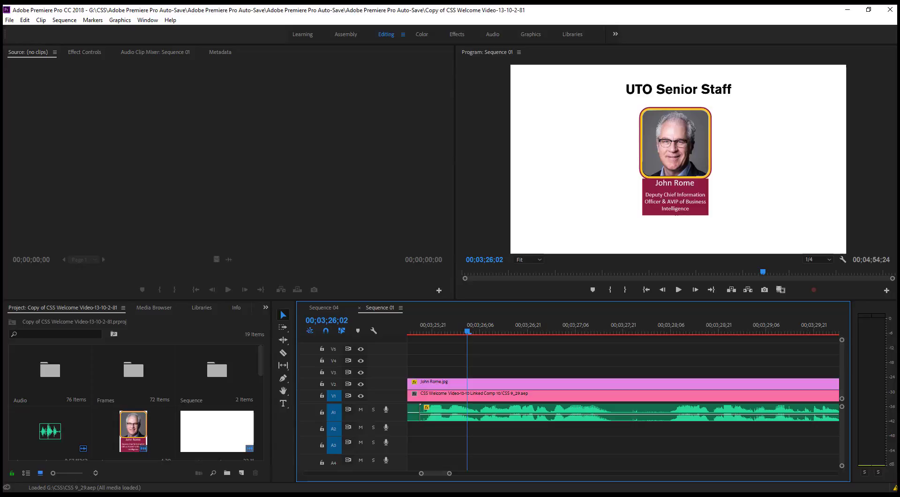
pyautogui.moveTo(222, 176)
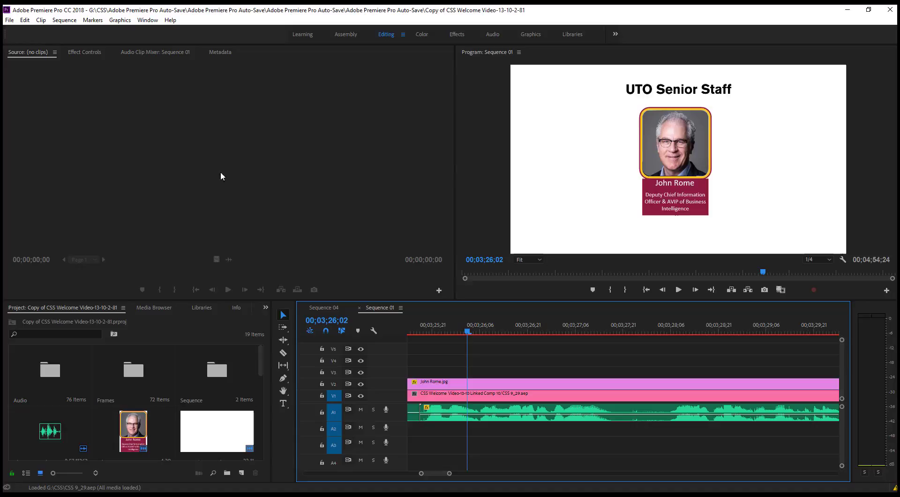
pyautogui.moveTo(366, 113)
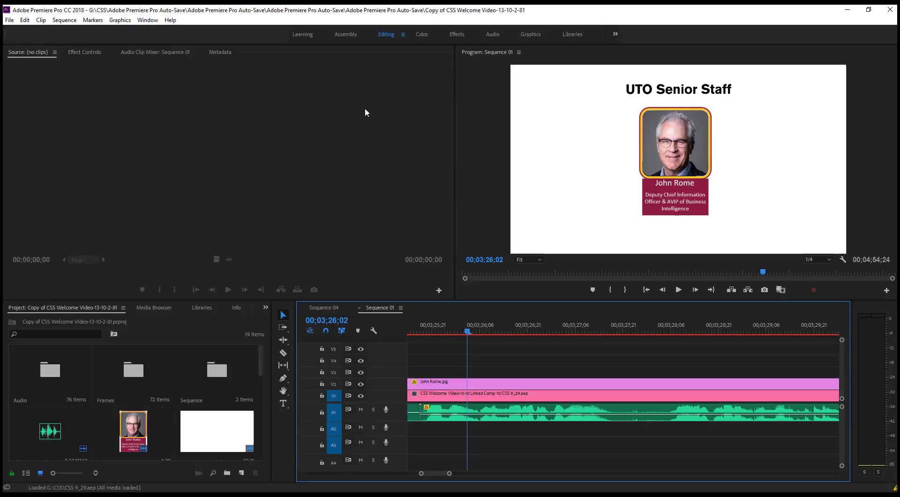
pyautogui.moveTo(345, 138)
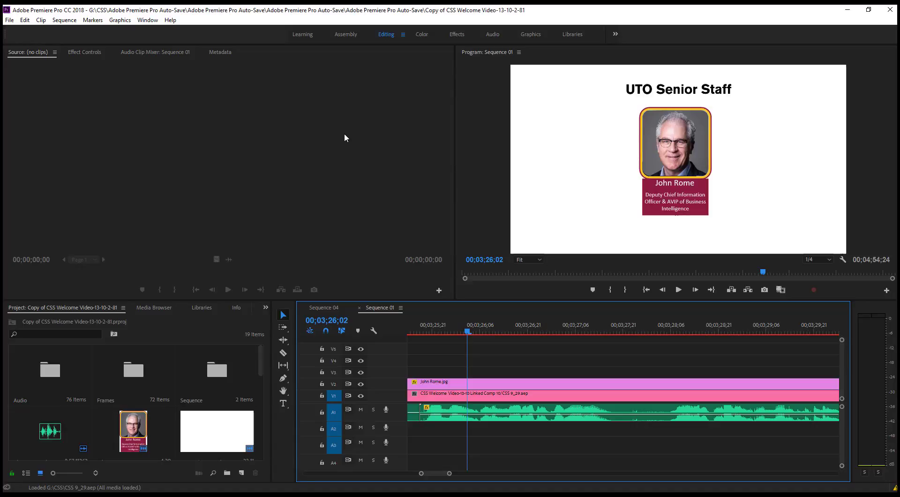
pyautogui.moveTo(272, 143)
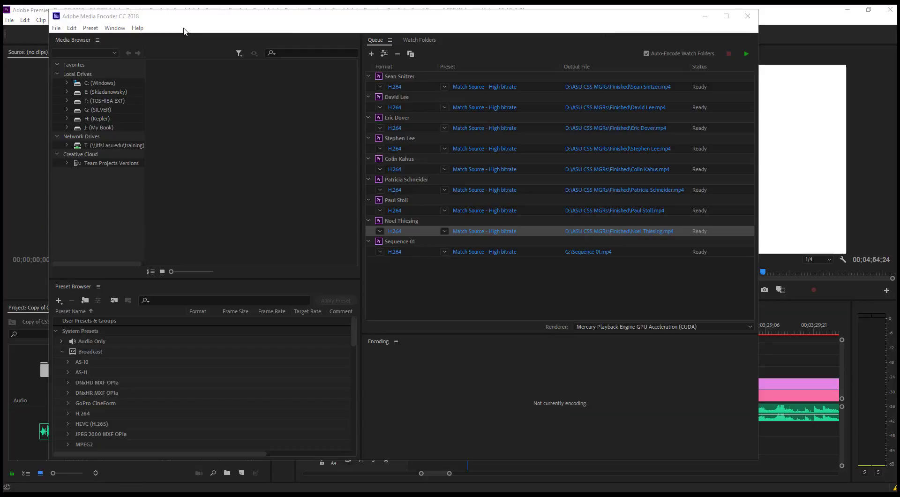
pyautogui.moveTo(436, 194)
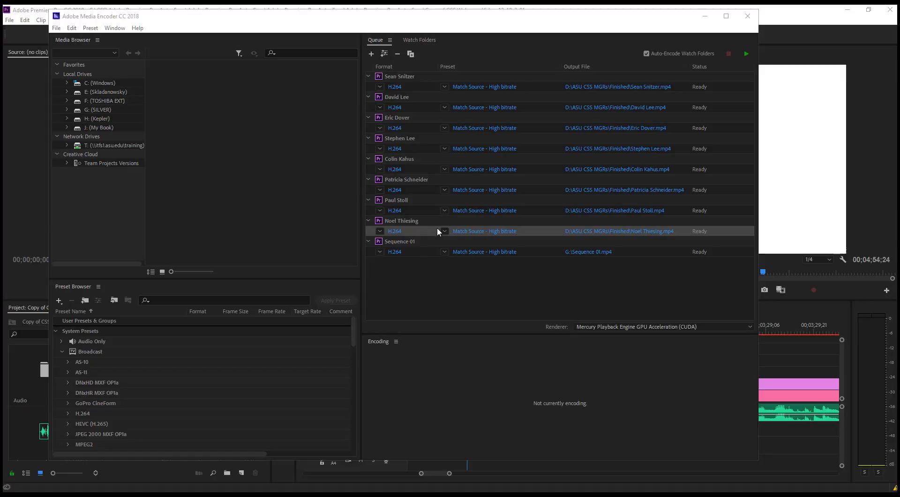
pyautogui.moveTo(574, 93)
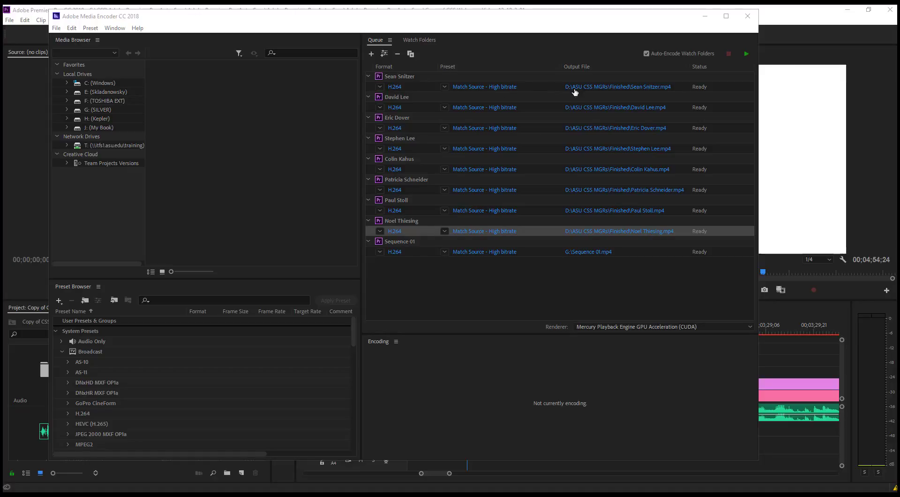
pyautogui.moveTo(557, 77)
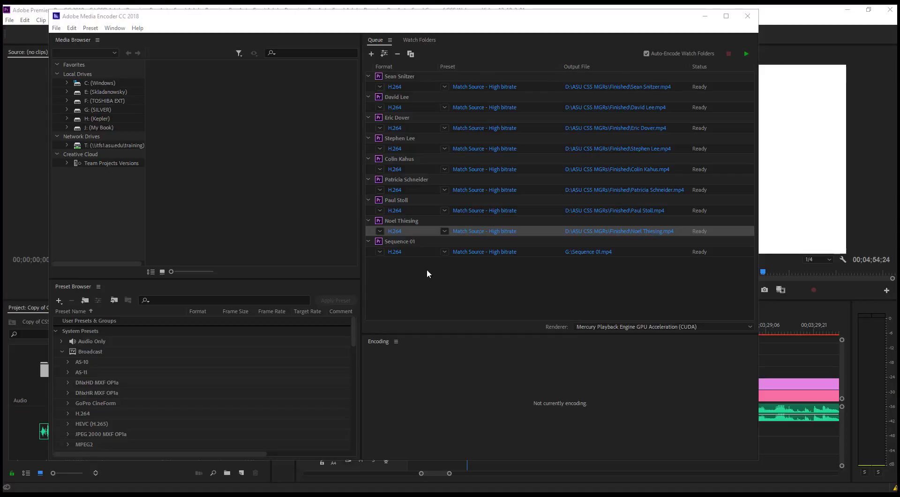
pyautogui.moveTo(505, 290)
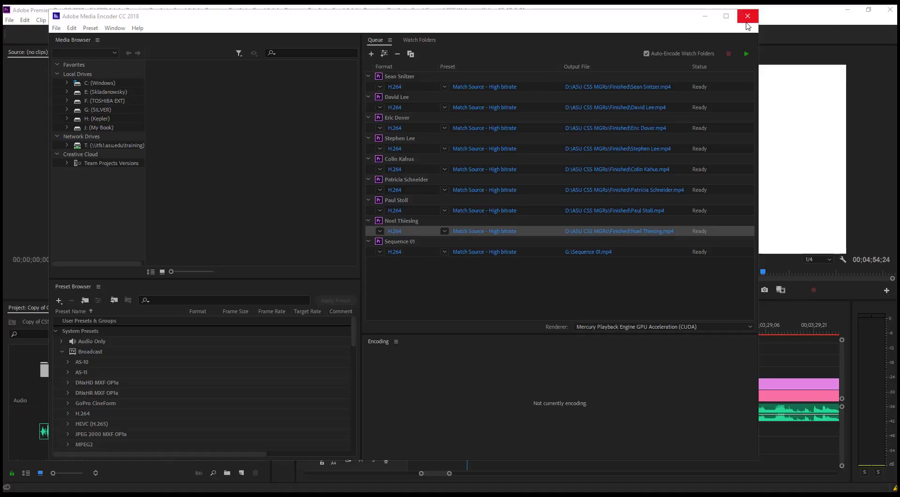
# Close Media Encoder and reopen Sequence 01's Export Settings from File > Export > Media
pyautogui.click(746, 16)
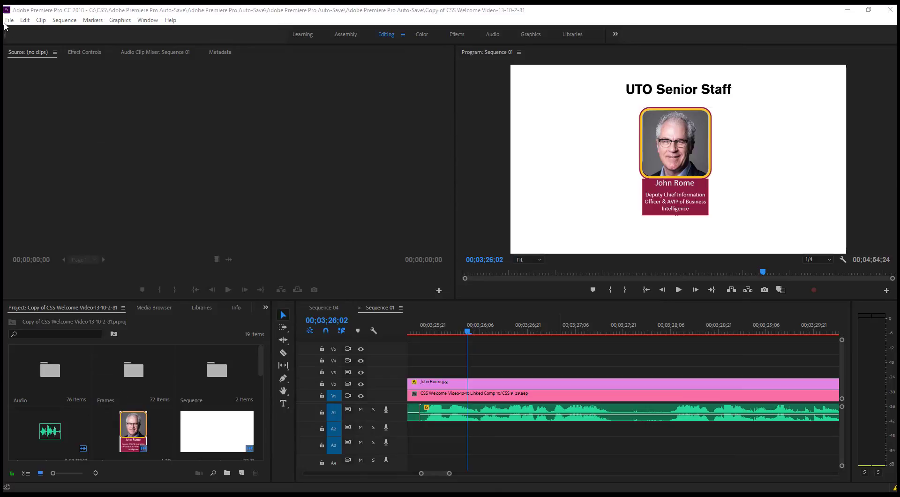
pyautogui.click(9, 20)
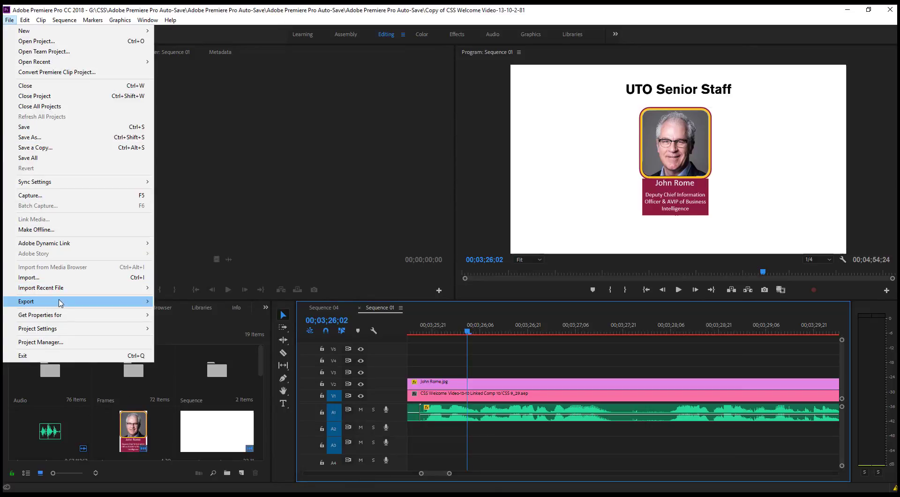
pyautogui.click(26, 301)
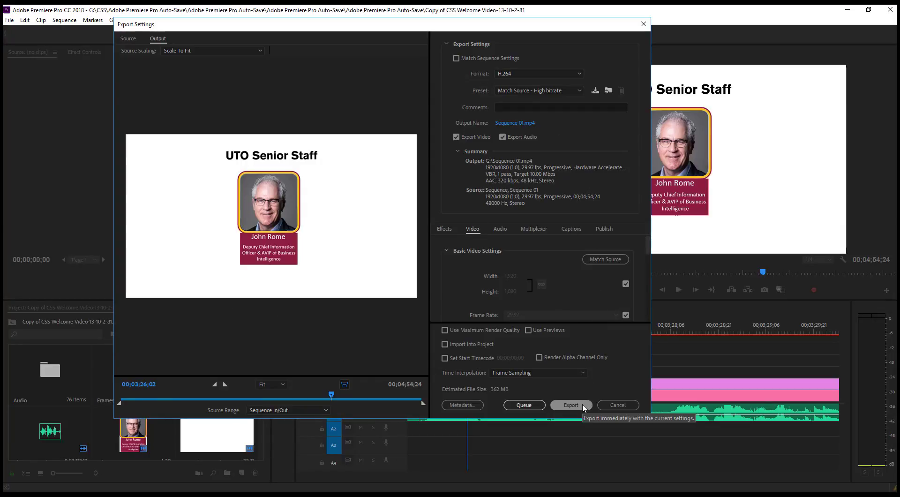
# Start a direct export of Sequence 01, then cancel the running encode
pyautogui.click(571, 404)
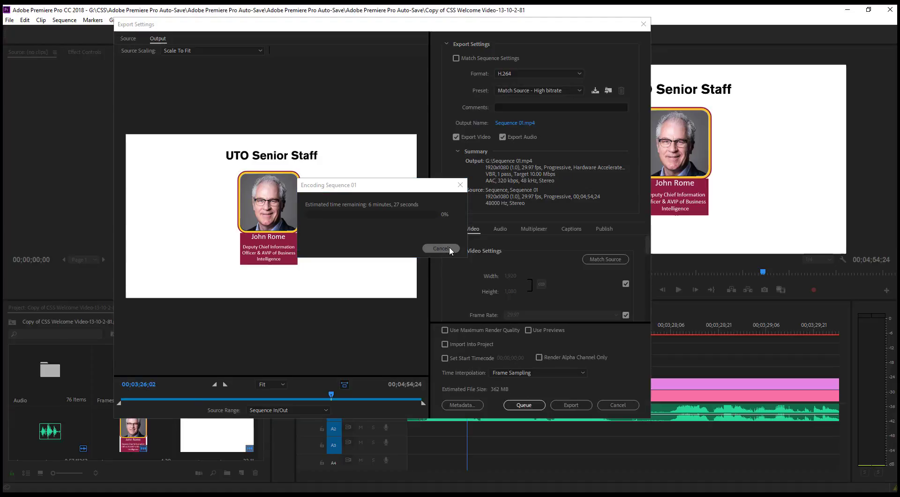
pyautogui.click(441, 247)
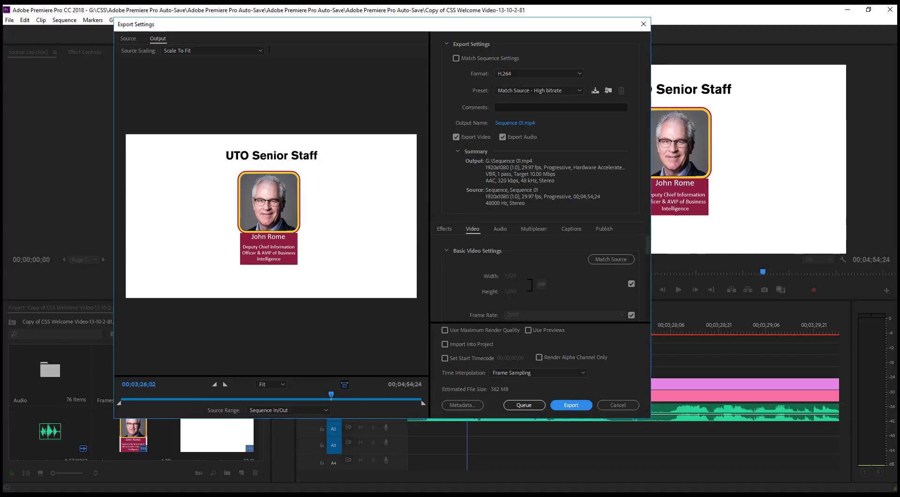